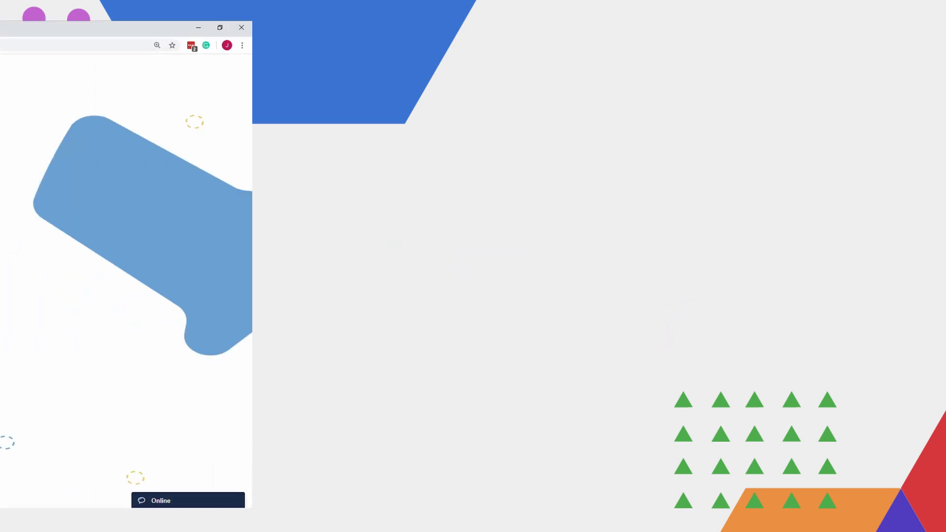
Start a Medica Scientific purchase with simulation progress managed manually set to Yes.
click(220, 27)
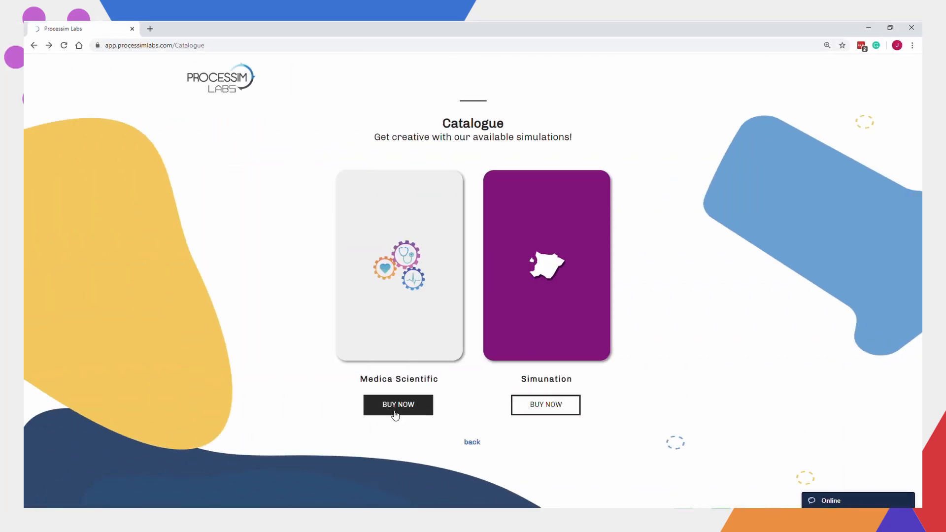
click(397, 405)
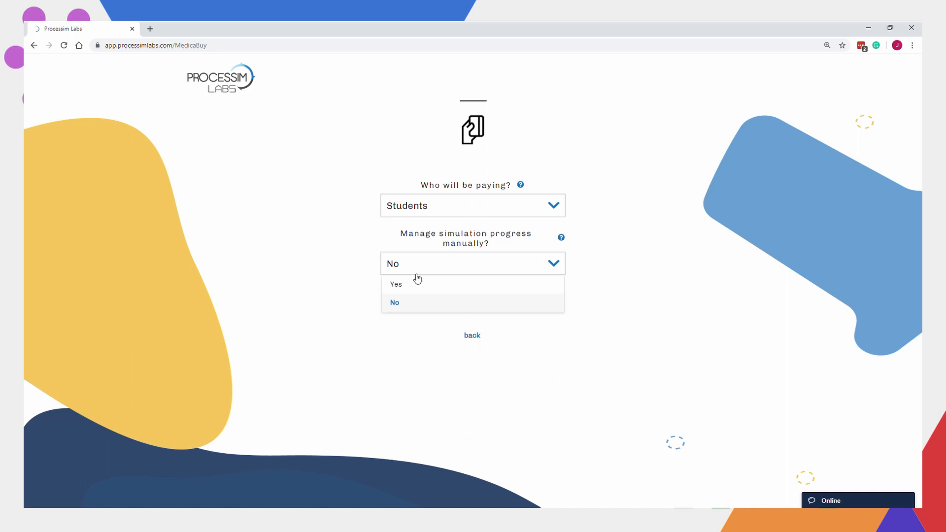
click(396, 284)
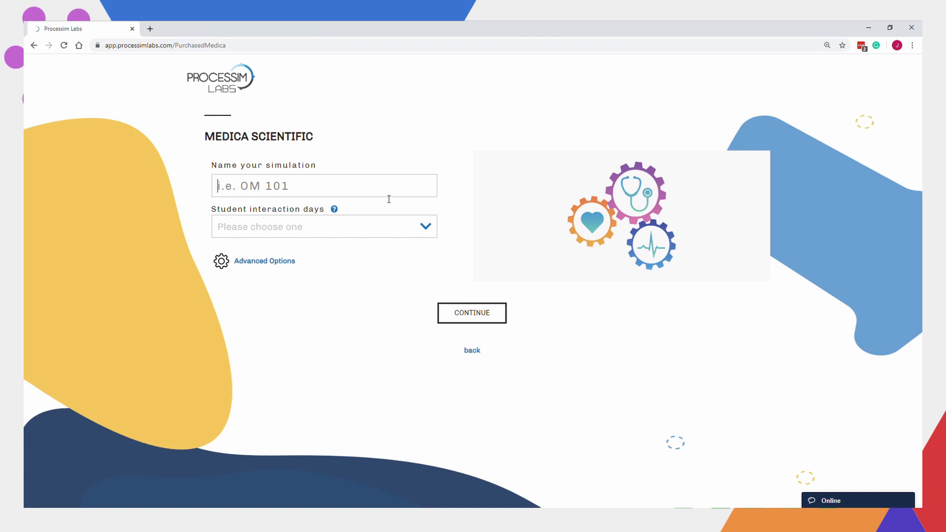
Create the simulation 'Manual Mode Test' with 200 student interaction days and accept the success message.
text(Man)
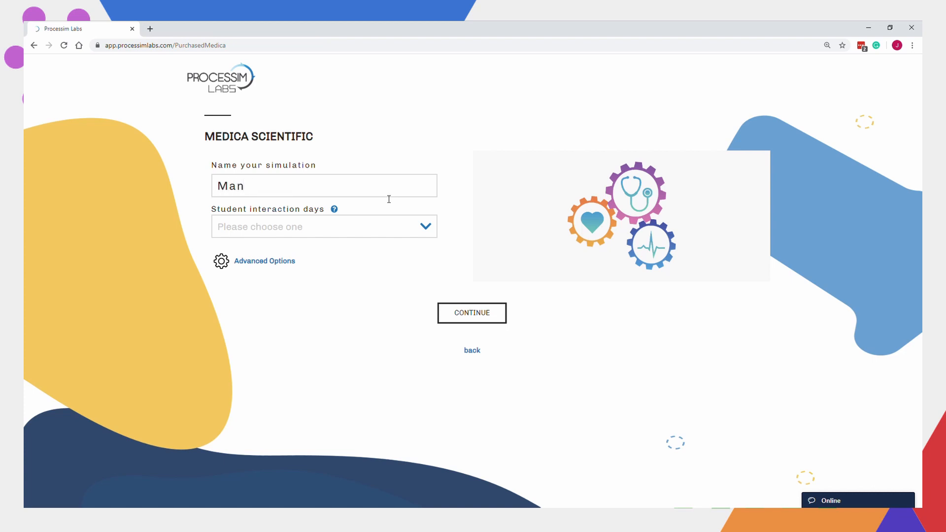
text(ual Mode T)
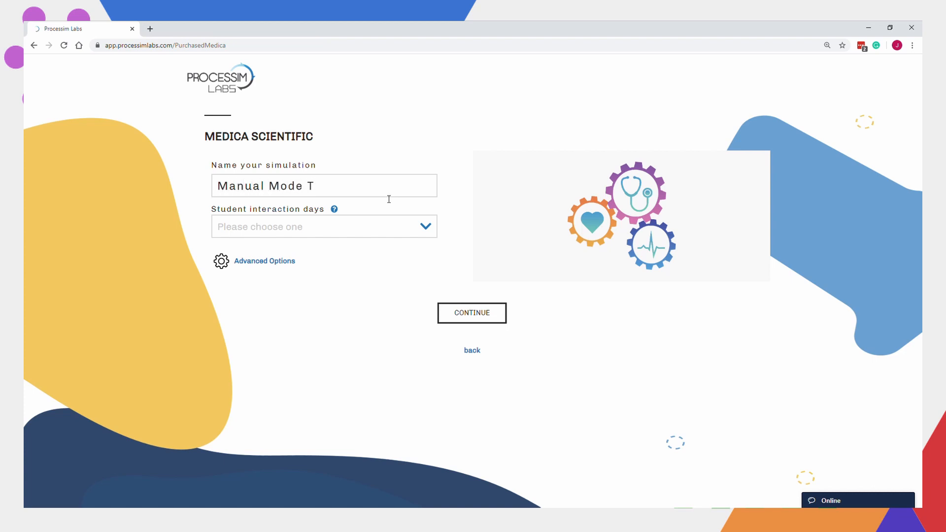
text(est)
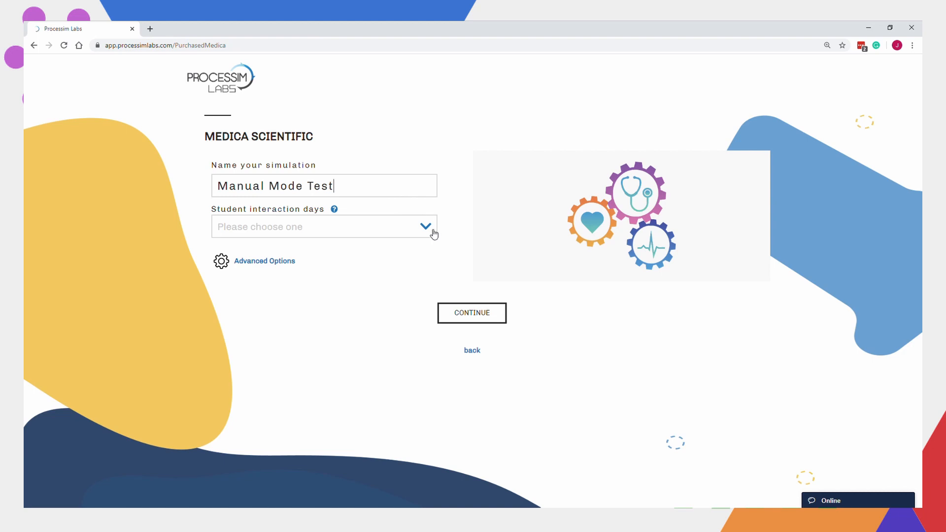
click(426, 227)
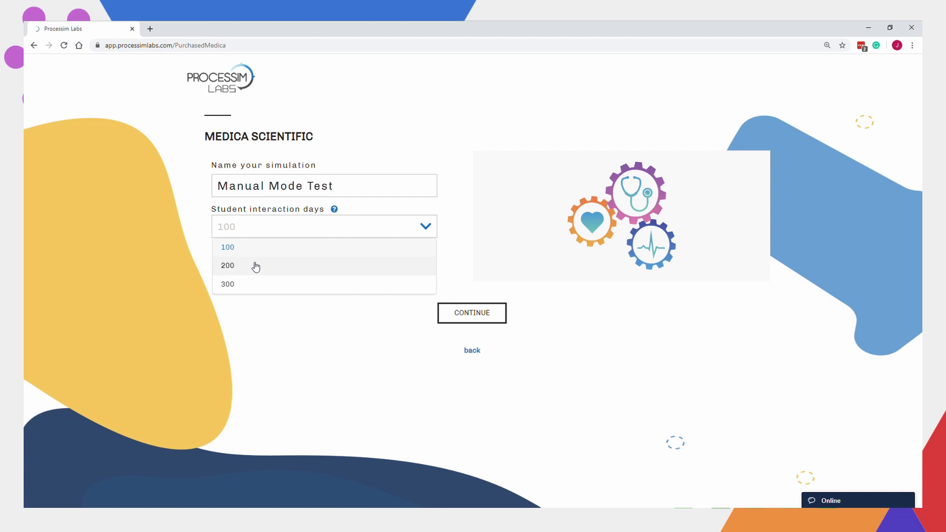
click(227, 265)
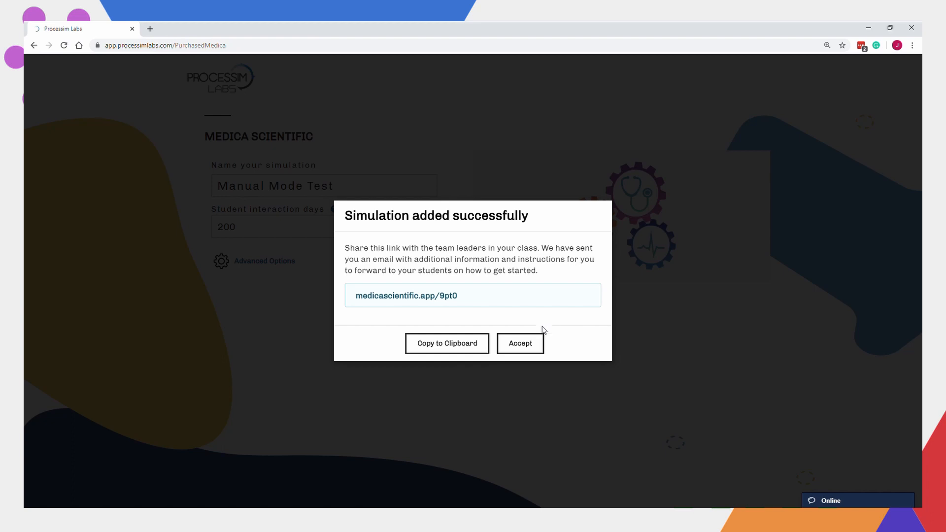
mouse_move(519, 343)
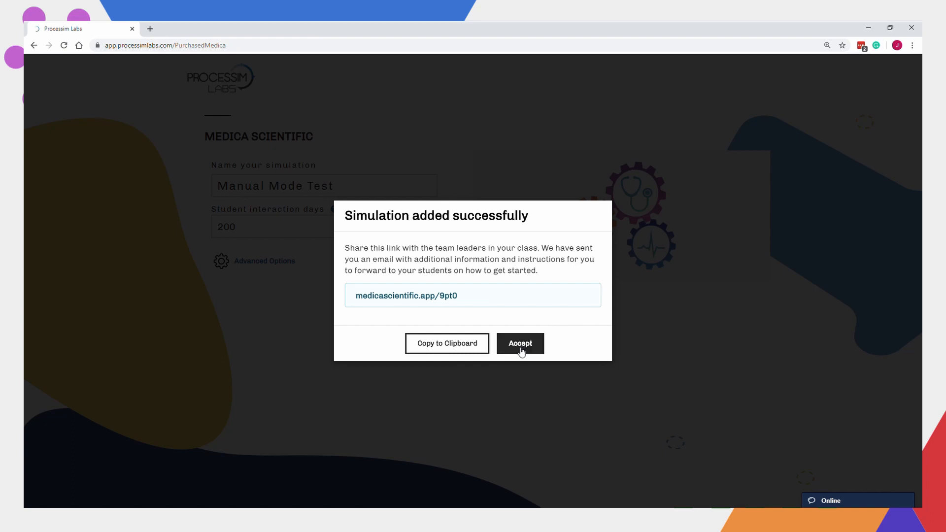
click(519, 343)
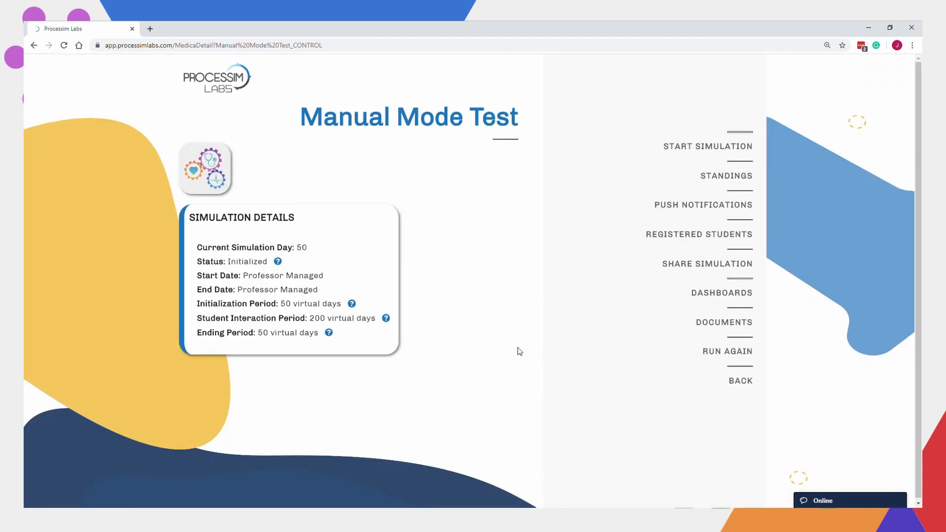
mouse_move(538, 365)
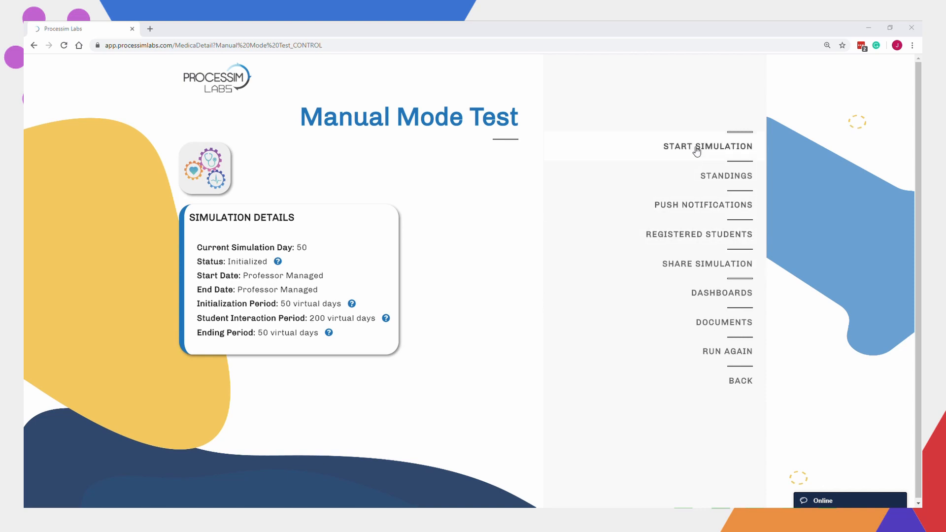
Bring up the Start Simulation dialog for Manual Mode Test at day 50.
click(708, 146)
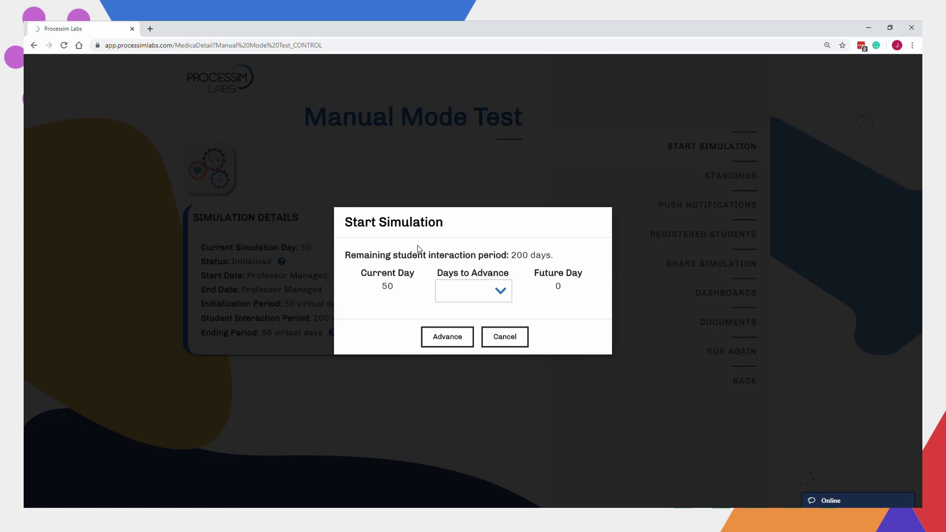
mouse_move(451, 247)
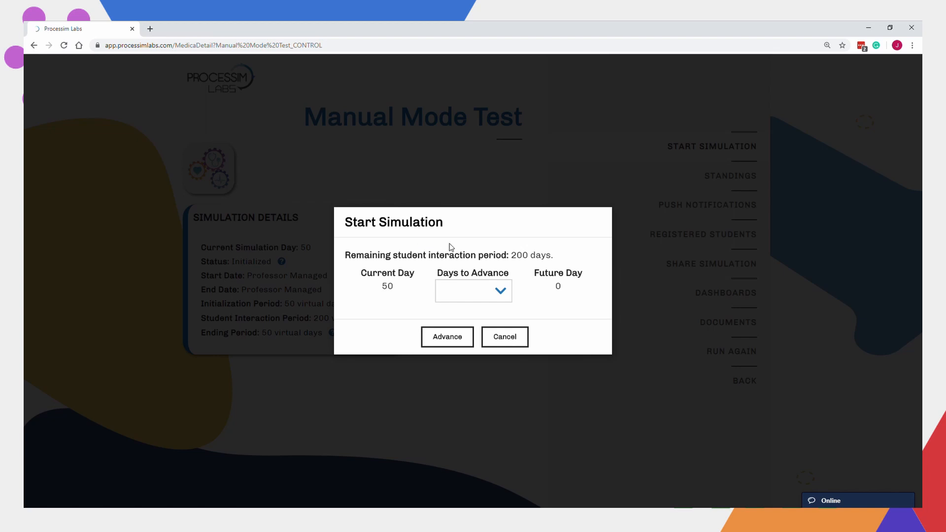
Advance Manual Mode Test 5 days to day 55, then reach the Advance Simulation dialog.
click(472, 290)
text(5)
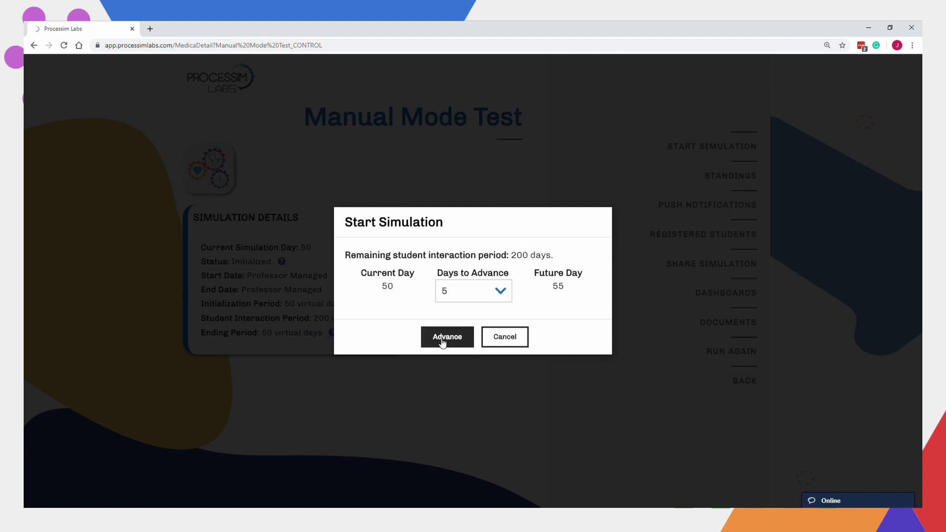
click(446, 336)
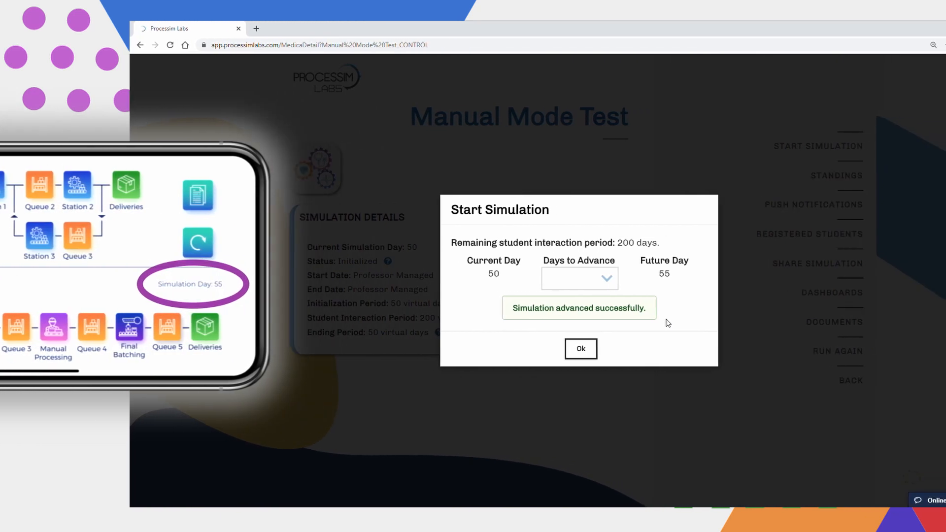
click(580, 349)
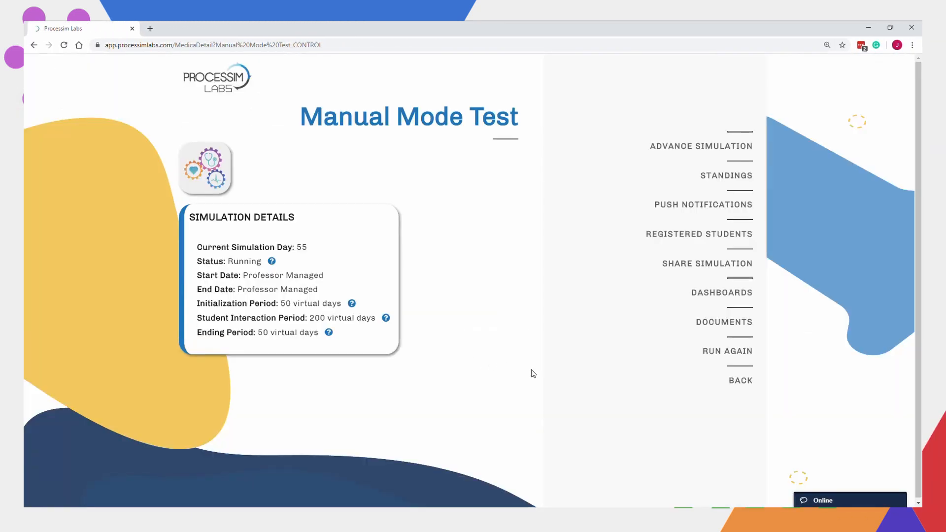
mouse_move(673, 152)
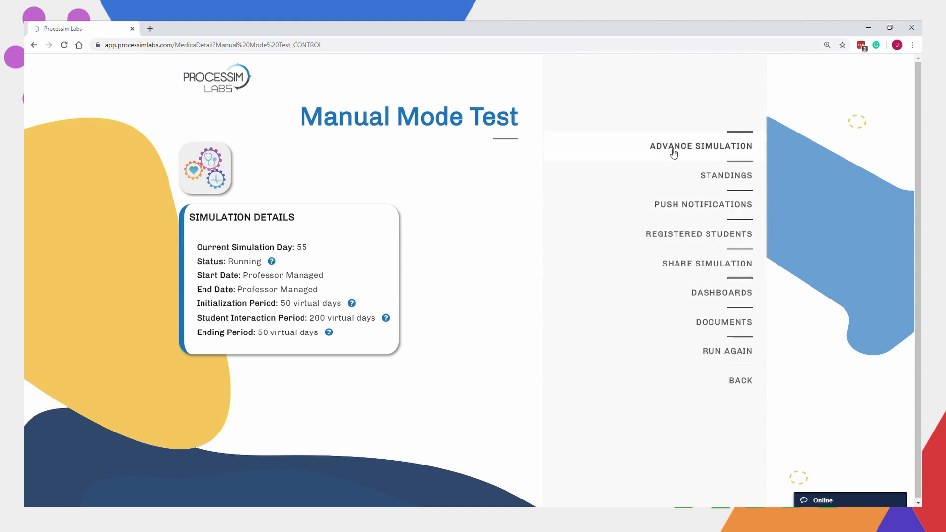
click(701, 145)
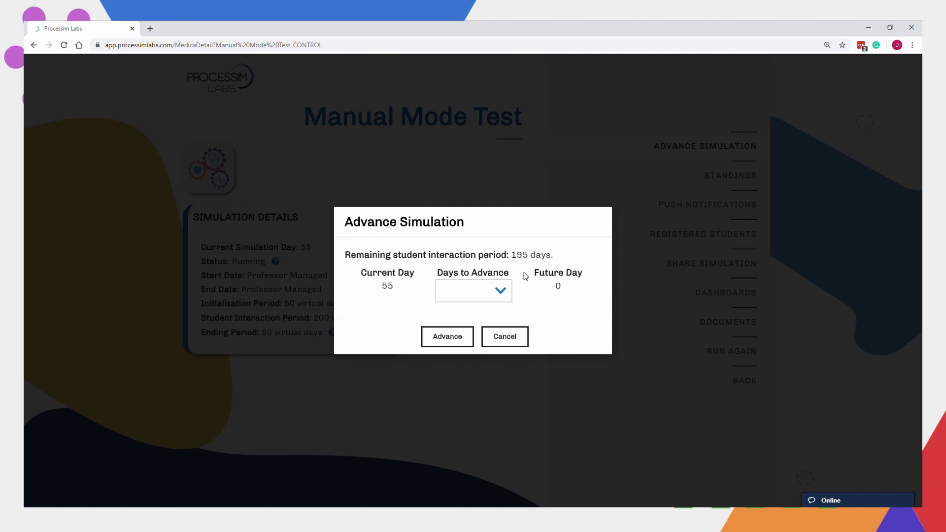
Cancel the Advance Simulation dialog, leaving Manual Mode Test running at day 55.
click(504, 336)
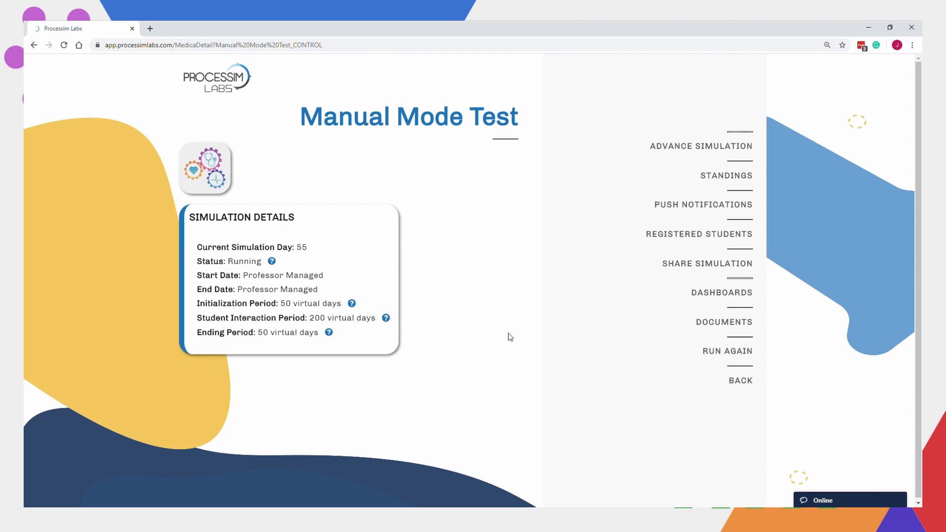
mouse_move(895, 145)
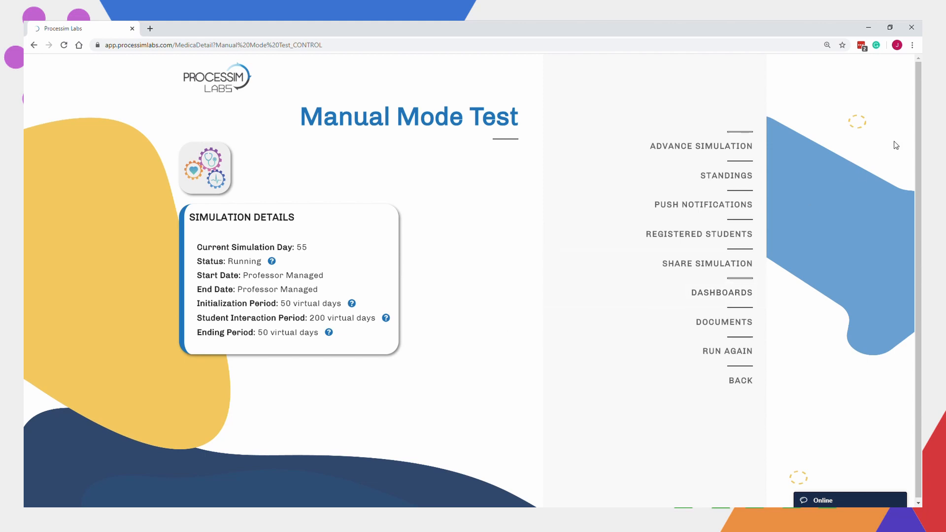